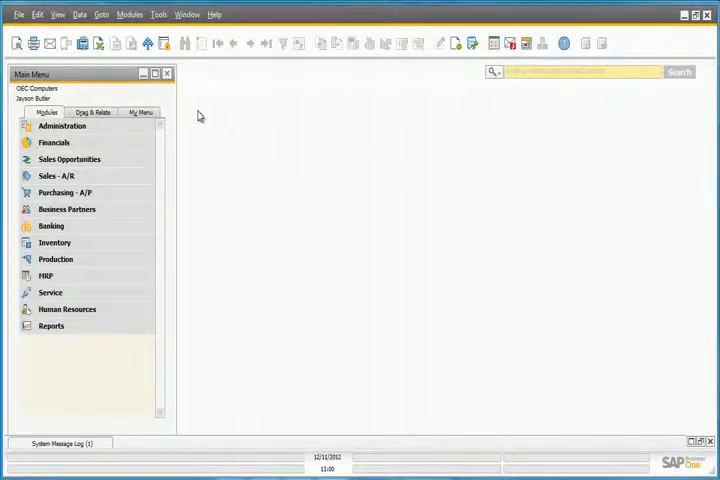
# Review company details, keeping depreciation calculated by month, and close without changes.
pyautogui.click(62, 125)
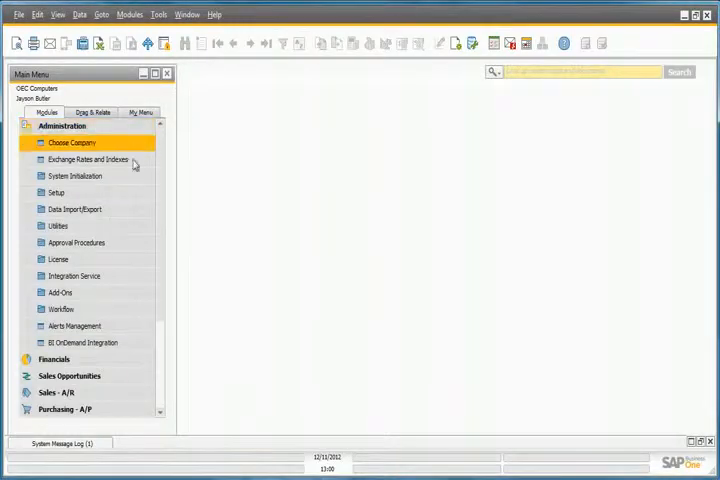
pyautogui.click(75, 176)
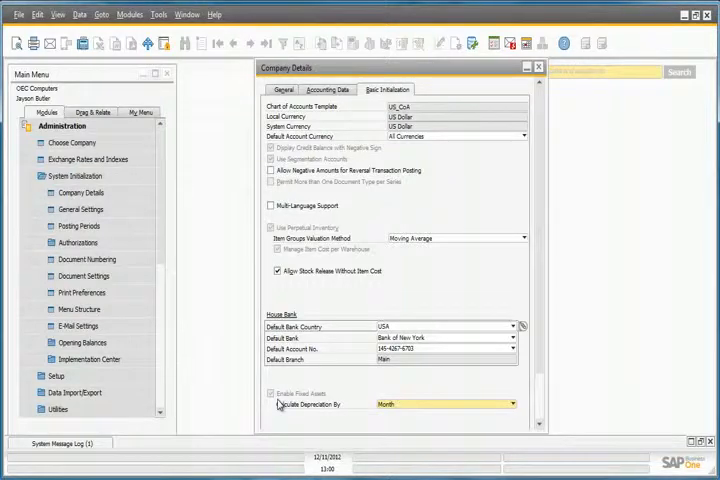
pyautogui.moveTo(337, 418)
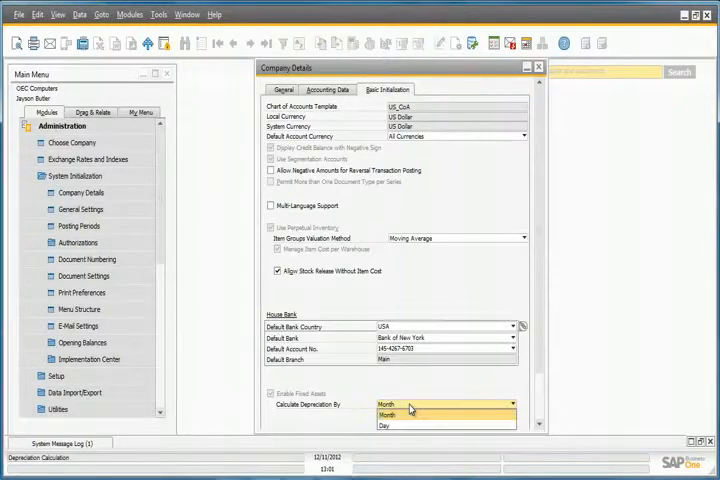
pyautogui.click(404, 404)
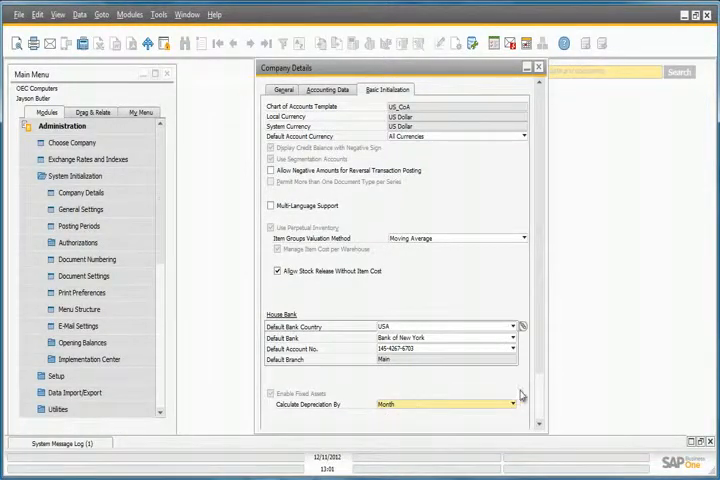
pyautogui.scroll(-3)
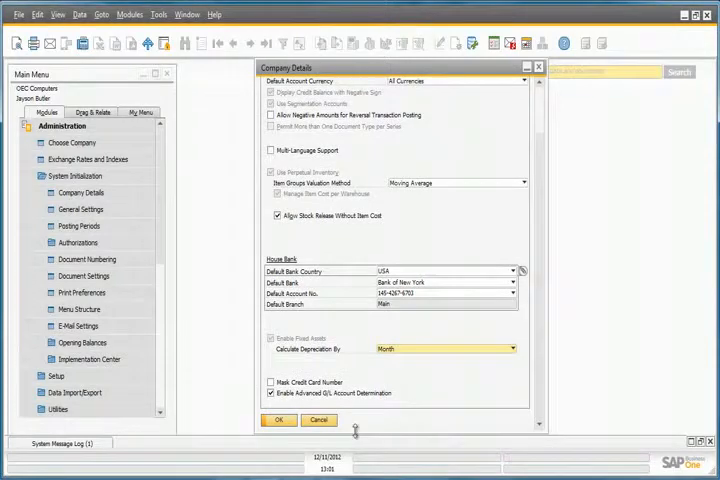
pyautogui.click(318, 419)
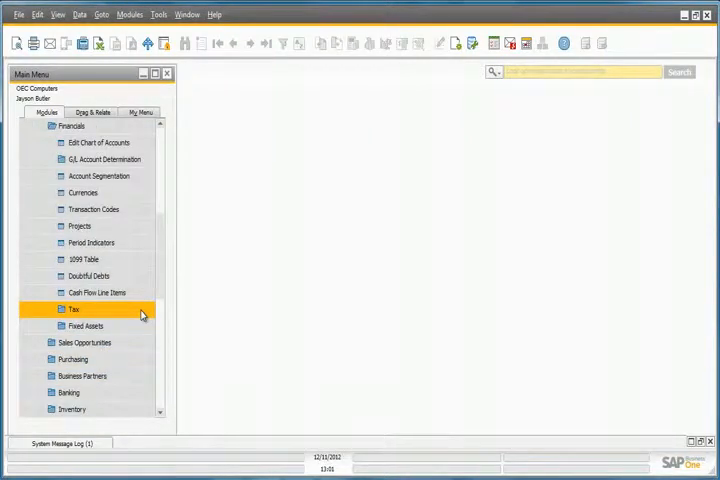
# Inspect the fixed asset account determination setup, then close it.
pyautogui.click(86, 326)
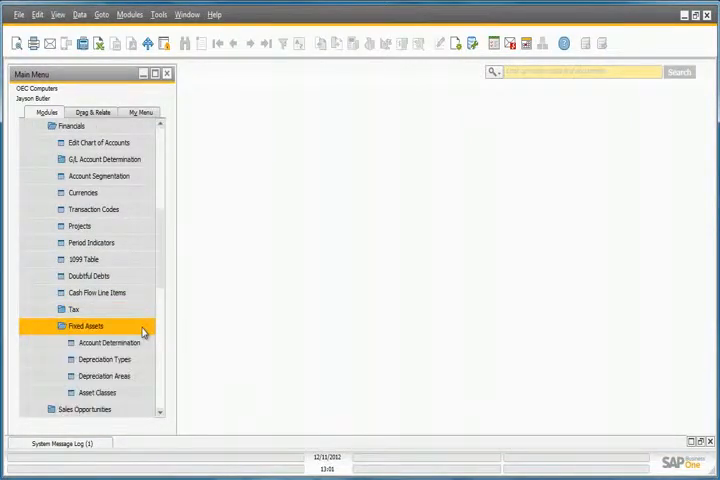
pyautogui.click(108, 342)
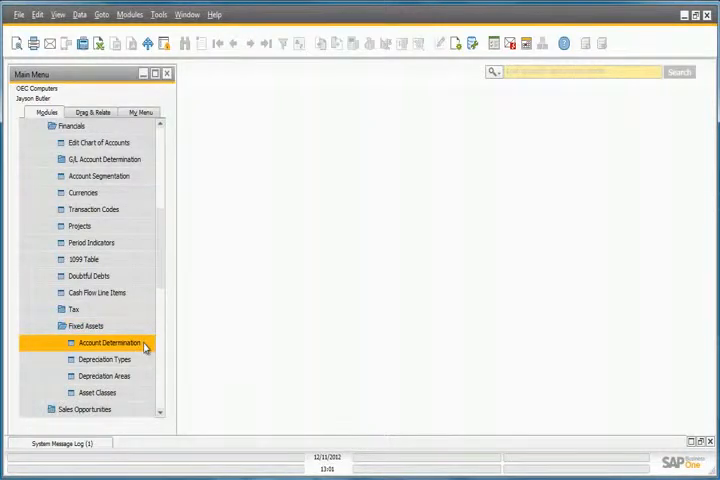
pyautogui.doubleClick(102, 343)
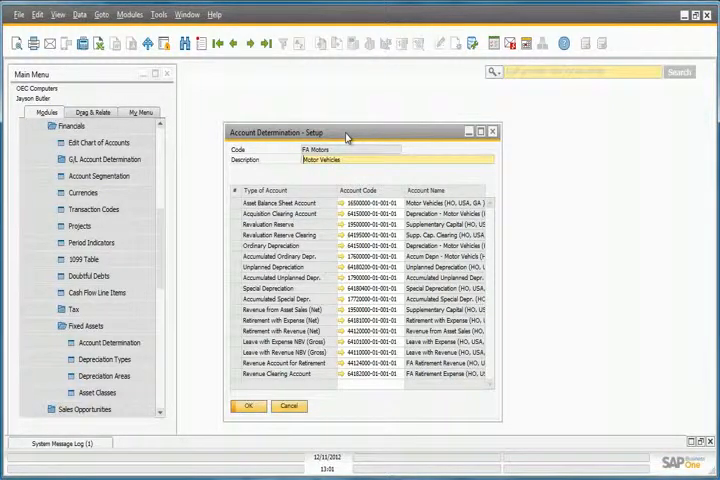
pyautogui.click(491, 131)
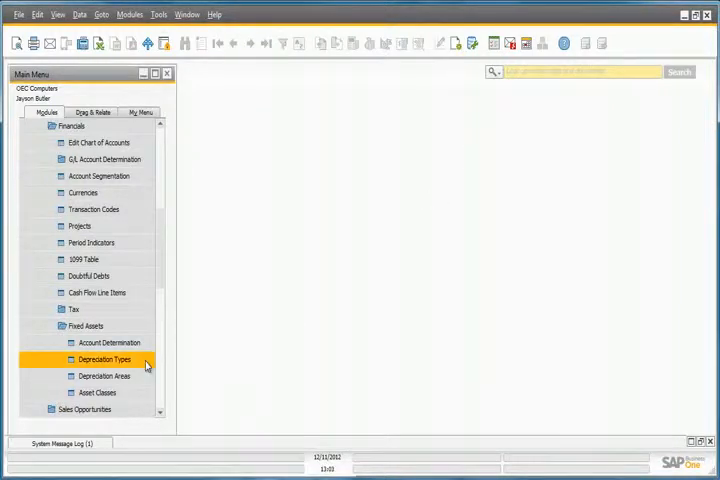
# Review MV_SL's straight-line calculation settings, then view MV_Int's multilevel depreciation levels.
pyautogui.doubleClick(104, 359)
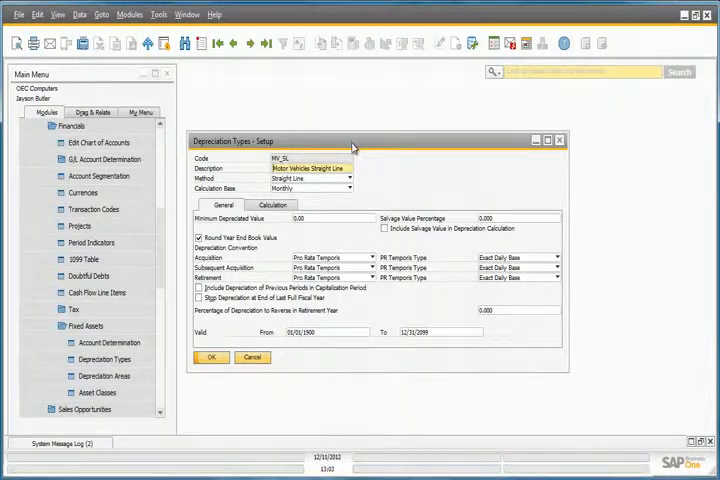
pyautogui.click(347, 178)
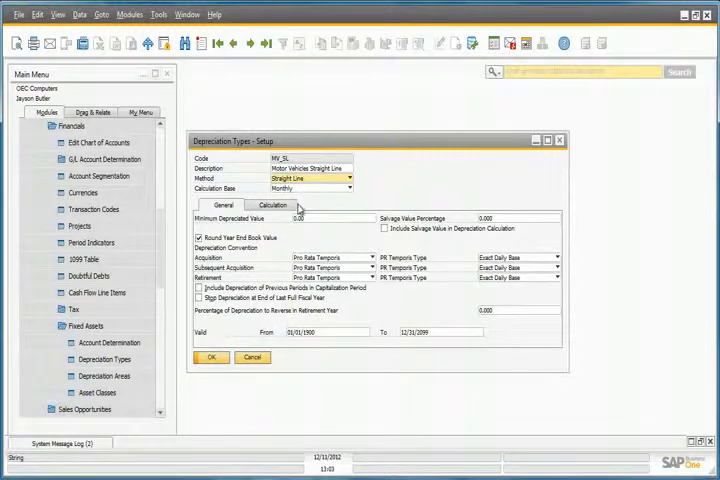
pyautogui.click(272, 205)
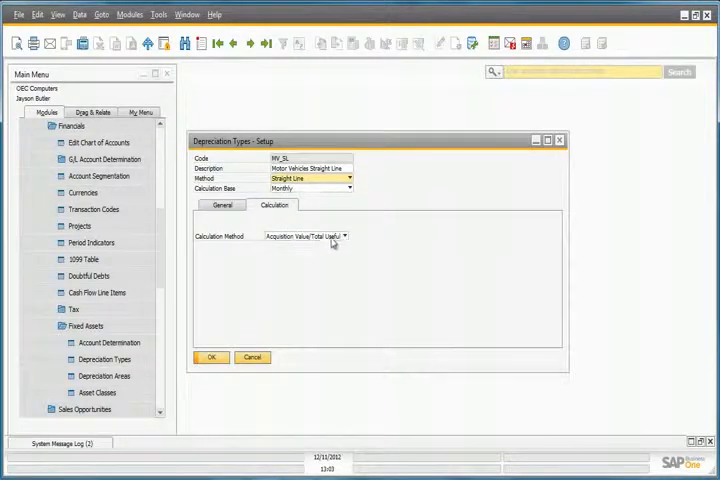
pyautogui.click(345, 236)
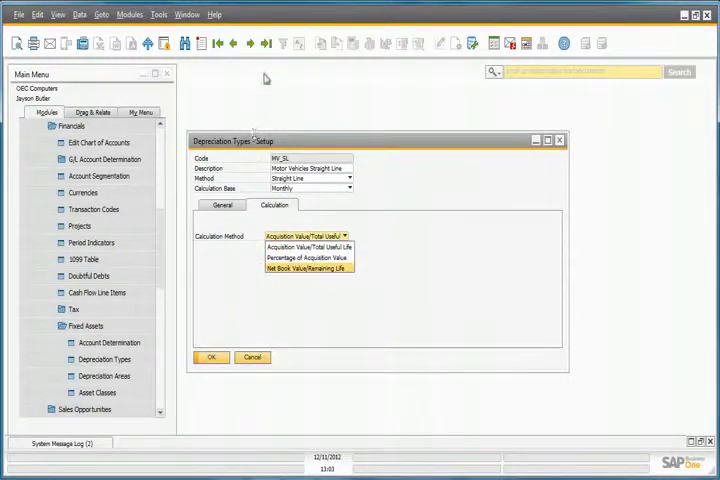
pyautogui.click(222, 205)
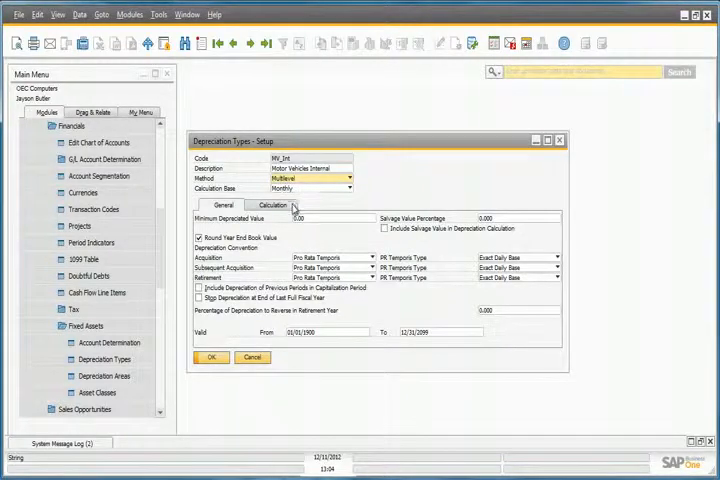
pyautogui.click(273, 205)
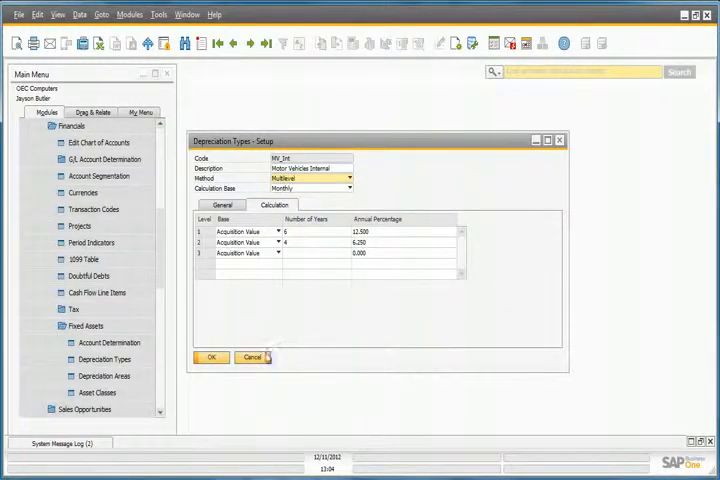
pyautogui.click(251, 357)
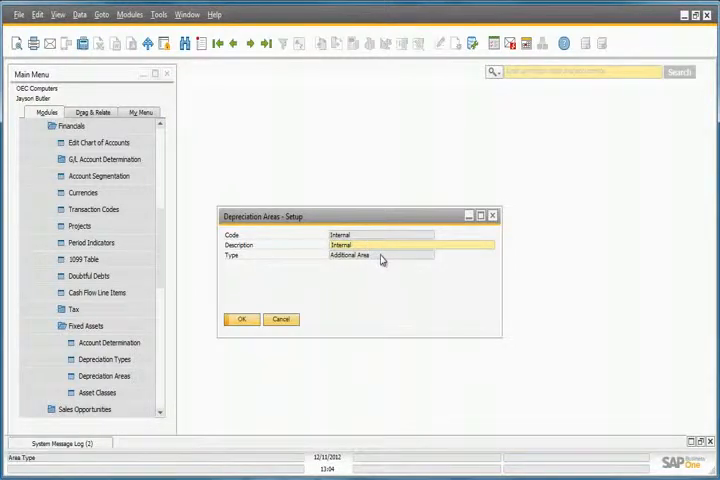
pyautogui.click(236, 43)
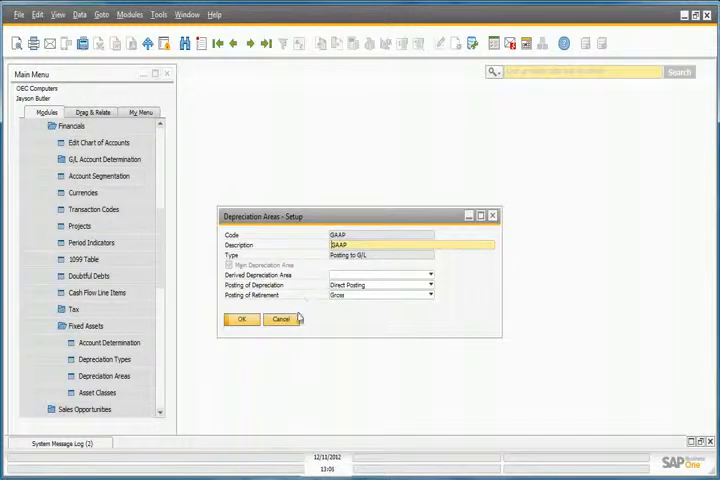
pyautogui.click(280, 318)
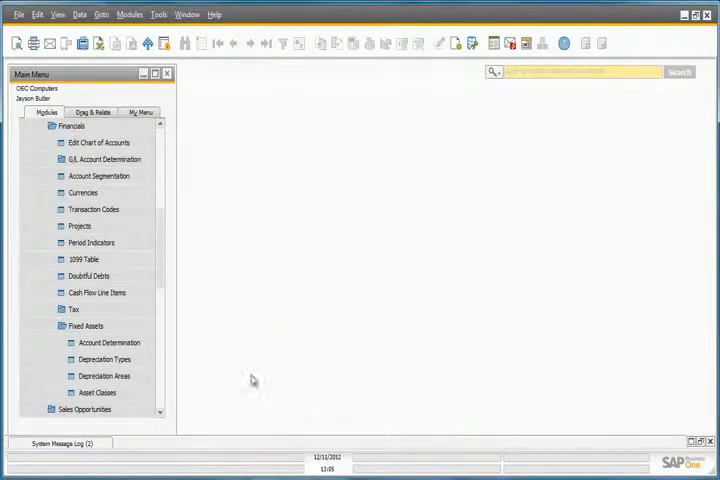
pyautogui.click(99, 392)
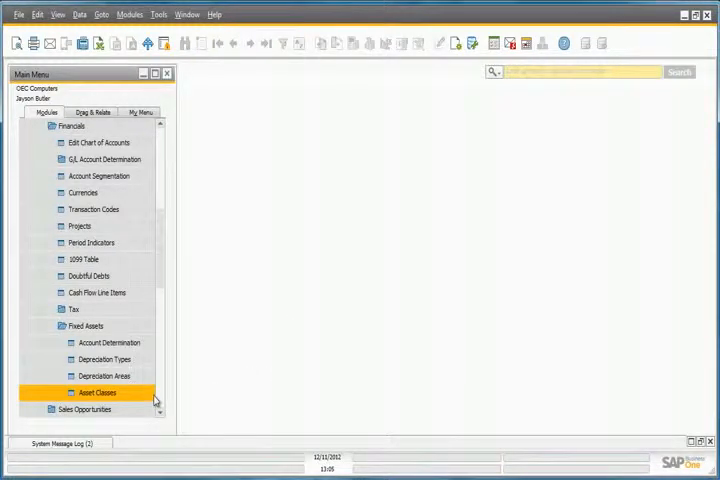
pyautogui.doubleClick(97, 392)
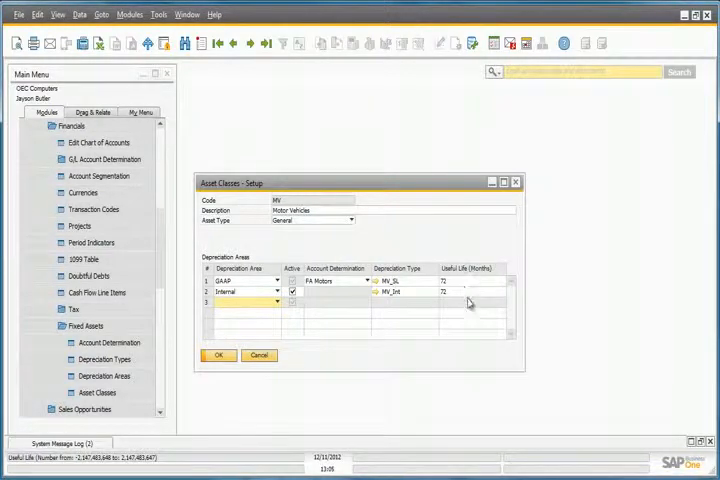
pyautogui.click(515, 182)
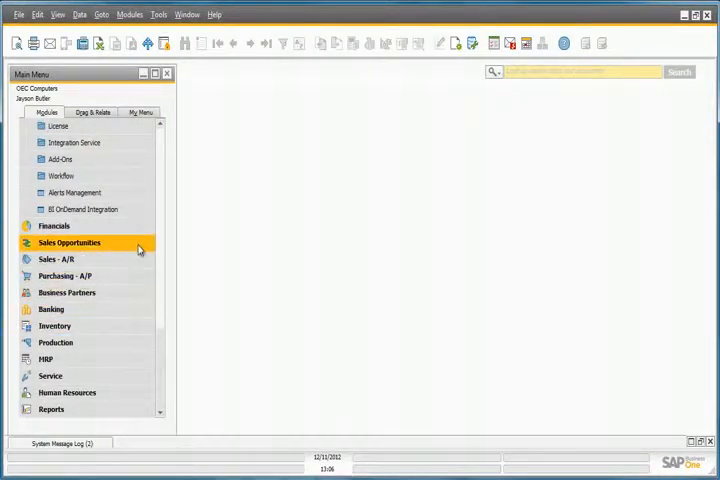
# Open Asset Master Data and enter CAR as both Item No. and Description.
pyautogui.click(54, 225)
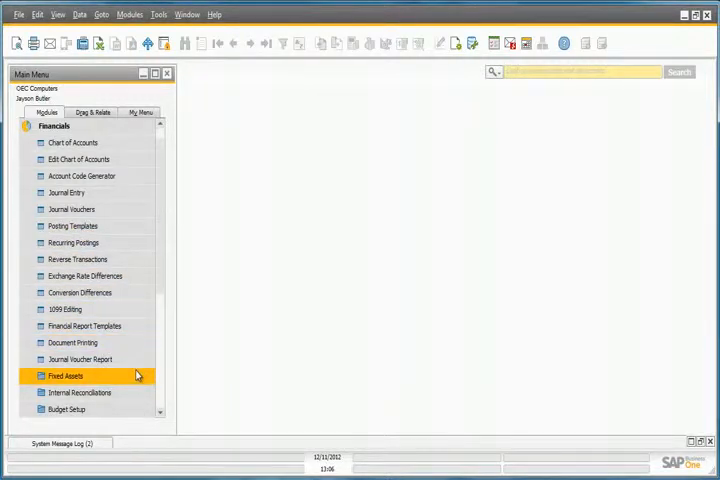
pyautogui.click(67, 375)
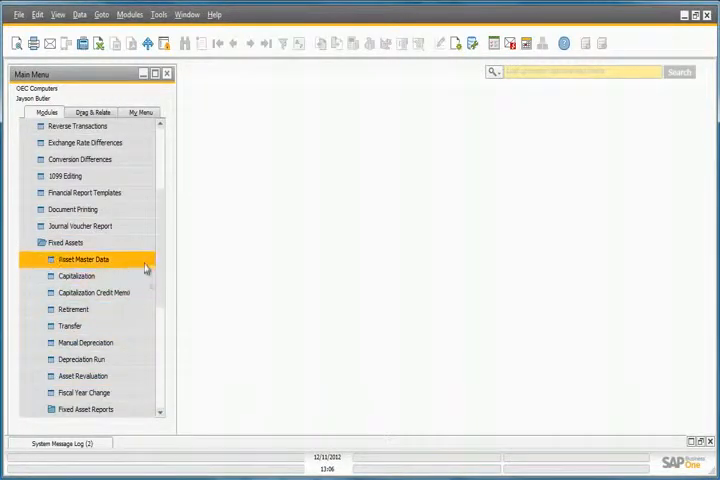
pyautogui.doubleClick(83, 259)
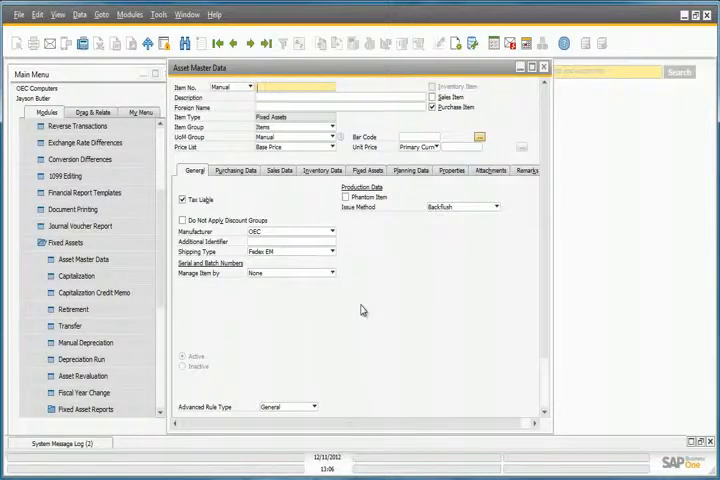
pyautogui.click(295, 87)
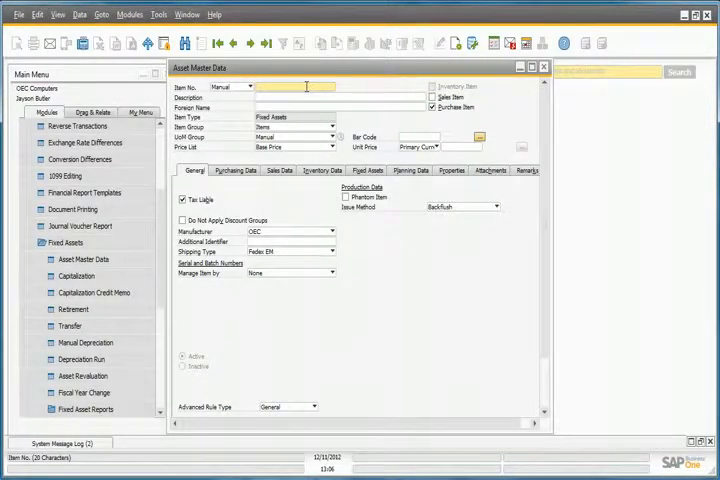
pyautogui.write('CAR')
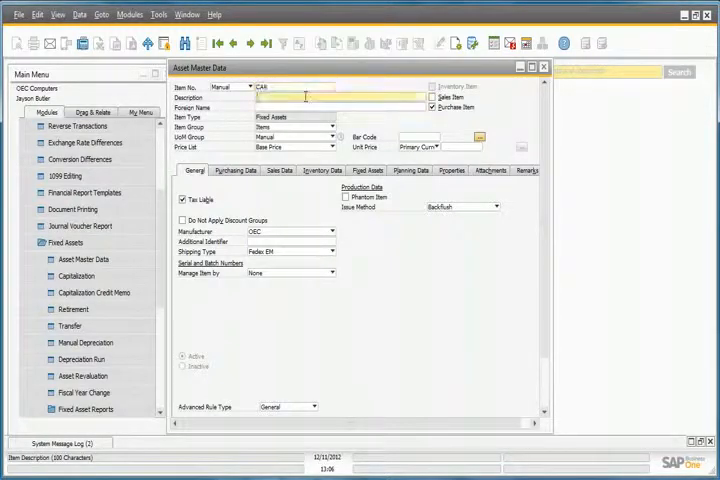
pyautogui.write('CAR')
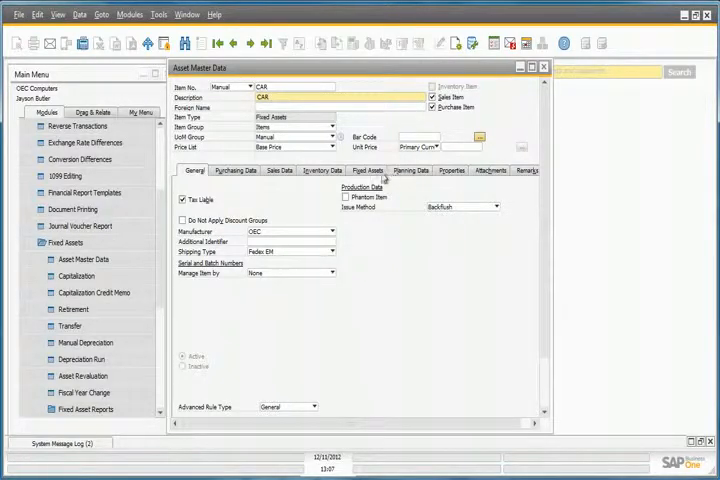
# Give CAR asset class MV (Motor Vehicles) and asset group MV, add it, and close.
pyautogui.click(371, 170)
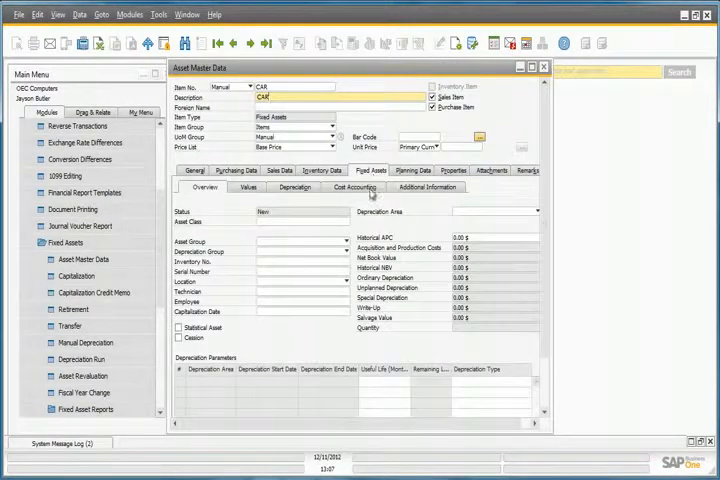
pyautogui.click(300, 222)
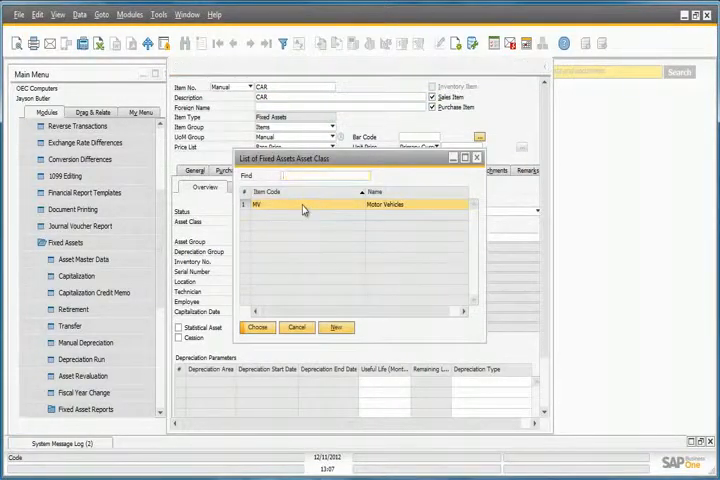
pyautogui.click(256, 327)
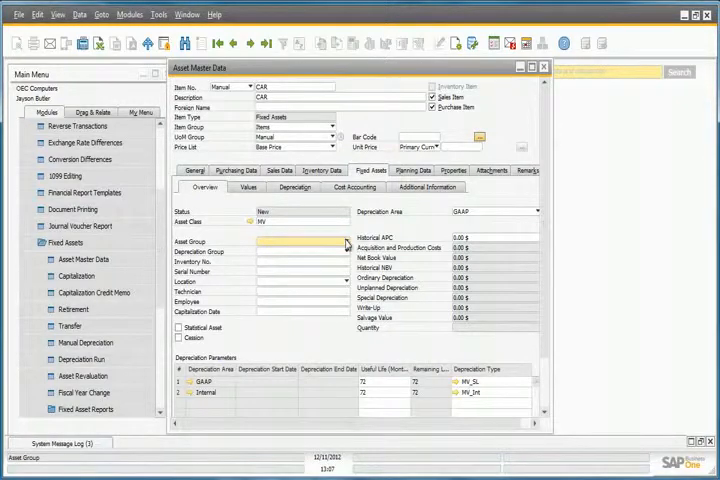
pyautogui.click(295, 241)
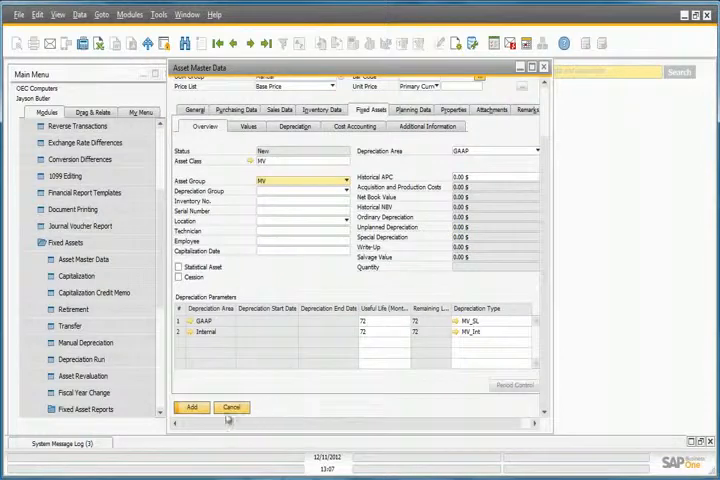
pyautogui.click(190, 407)
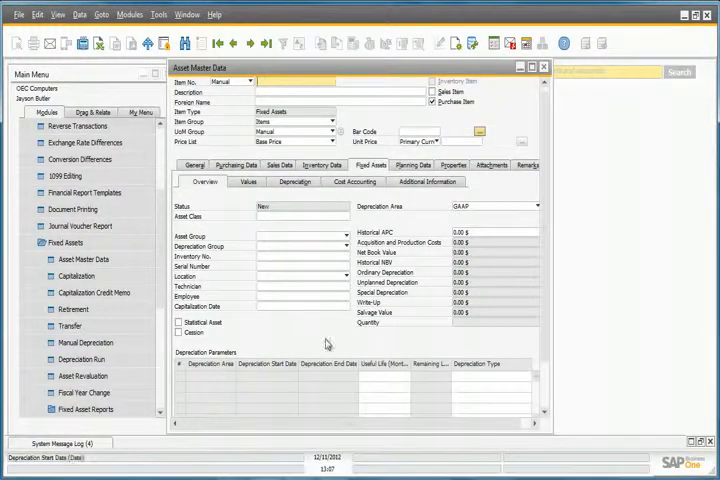
pyautogui.click(544, 67)
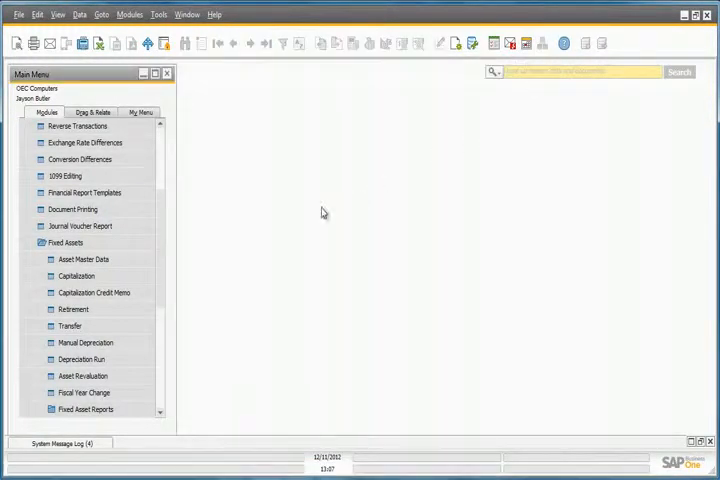
# Add an A/P invoice from vendor V10000 for item CAR, confirming with Yes.
pyautogui.scroll(-3)
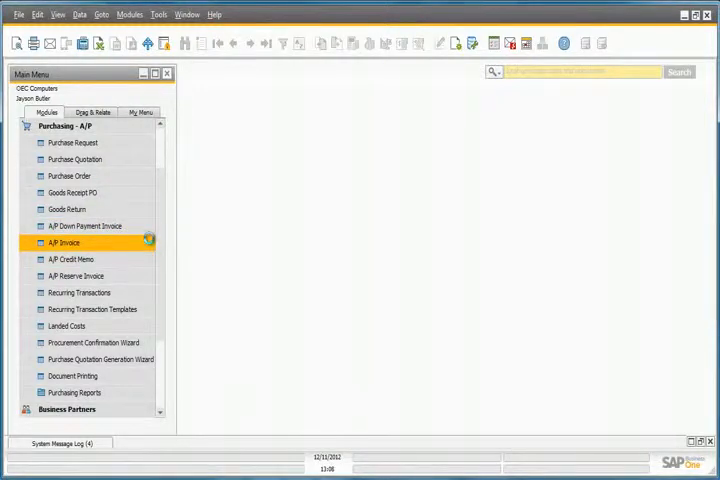
pyautogui.doubleClick(64, 242)
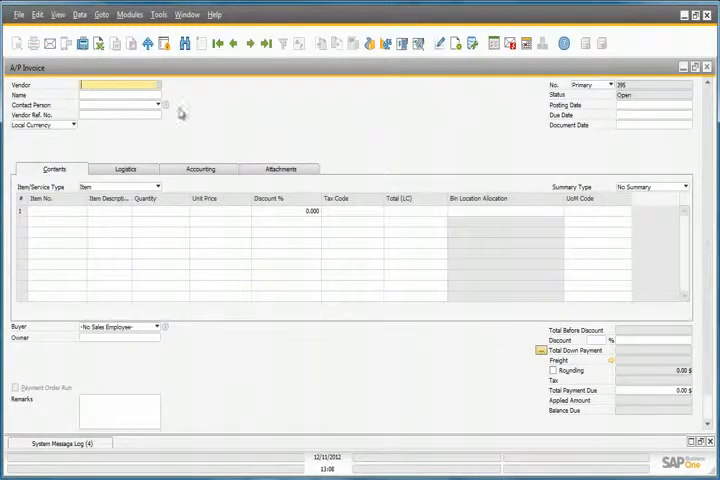
pyautogui.click(157, 103)
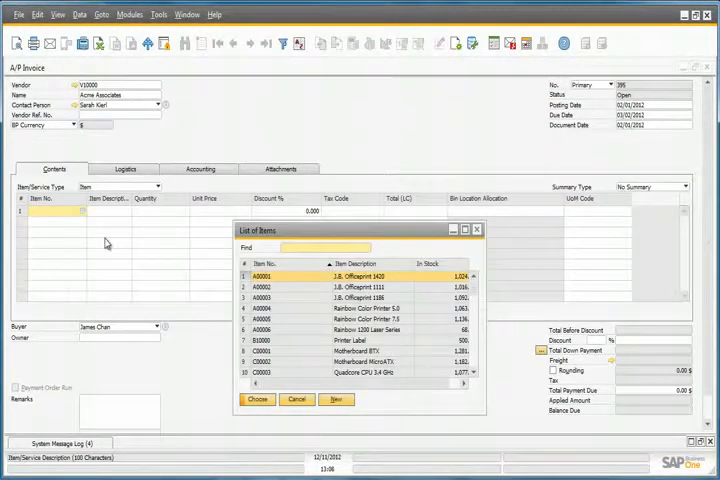
pyautogui.write('CAR')
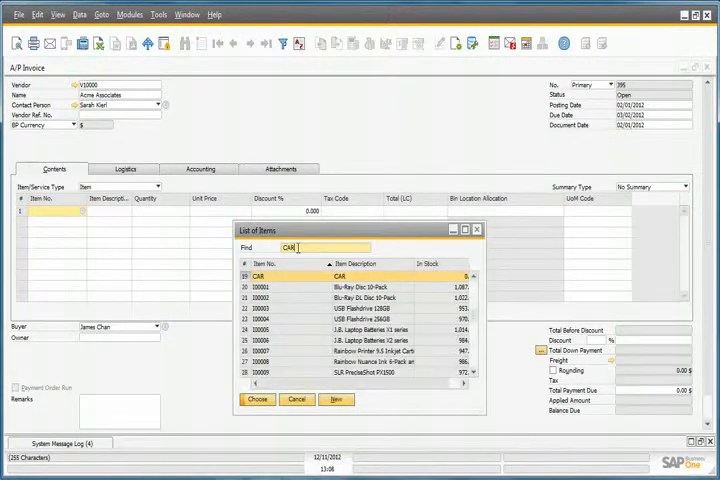
pyautogui.click(257, 399)
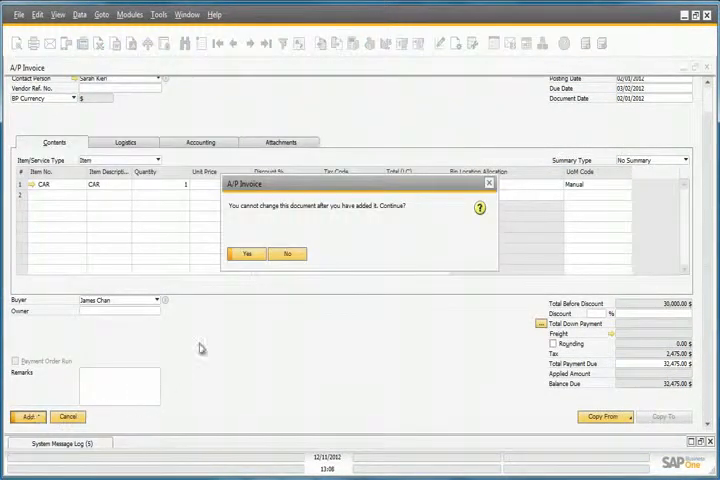
pyautogui.click(246, 253)
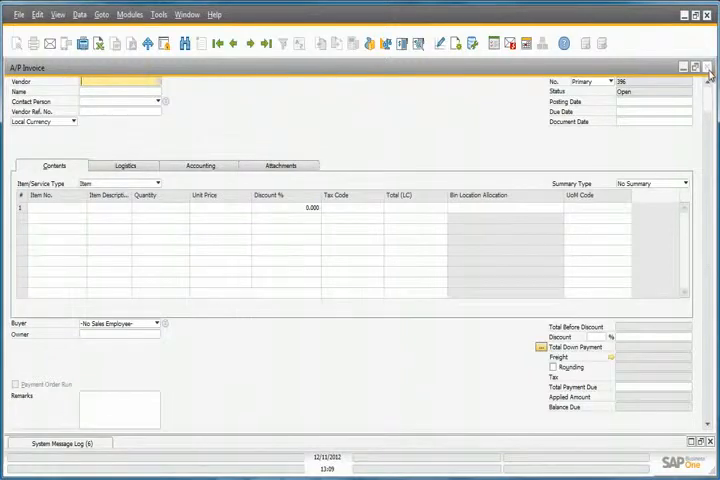
# Close the A/P invoice and open capitalization 1 for CAR from invoice 395.
pyautogui.click(708, 67)
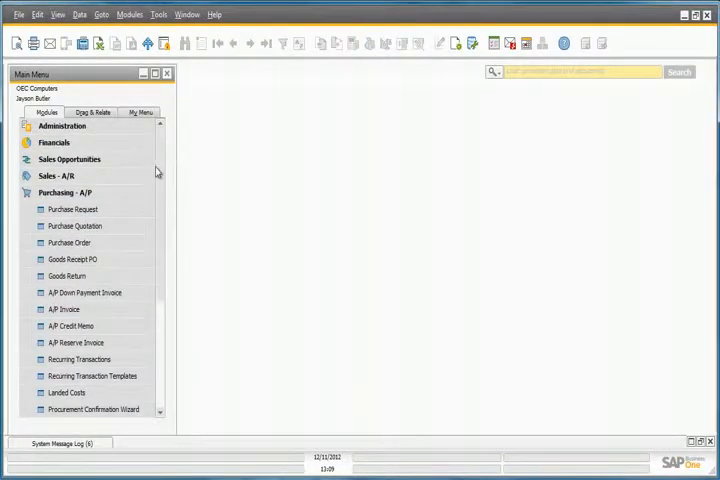
pyautogui.click(54, 142)
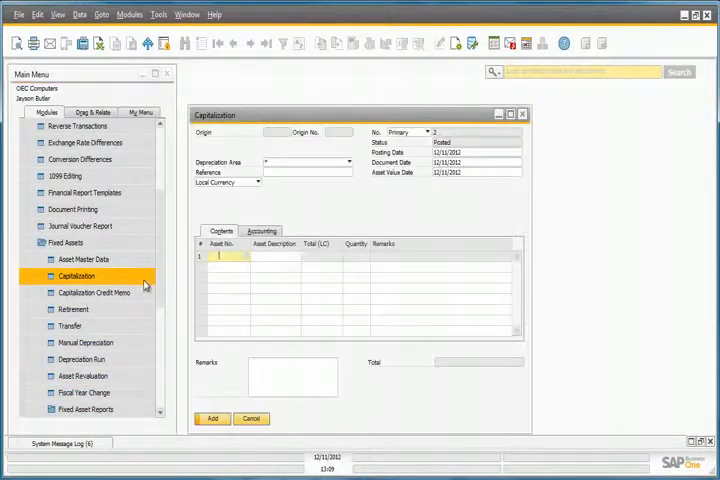
pyautogui.click(267, 44)
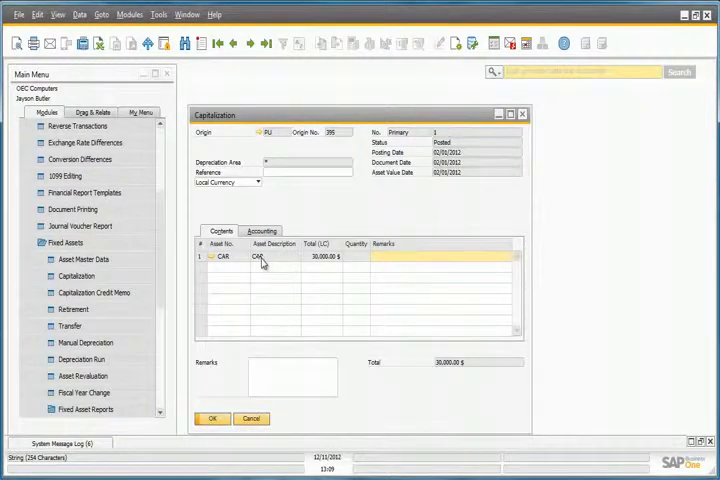
pyautogui.moveTo(283, 263)
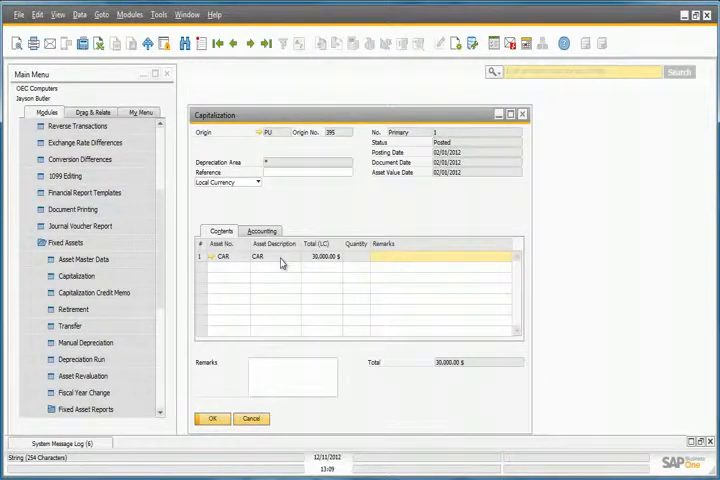
# Close the capitalization, then preview and execute the GAAP depreciation run, confirming results.
pyautogui.click(521, 113)
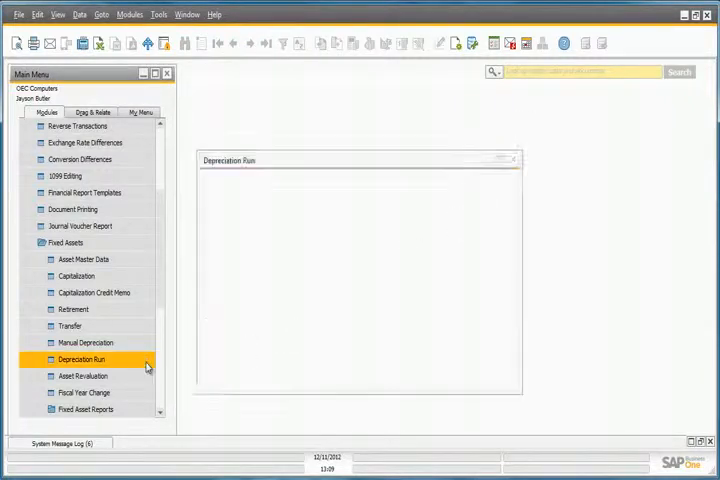
pyautogui.click(82, 359)
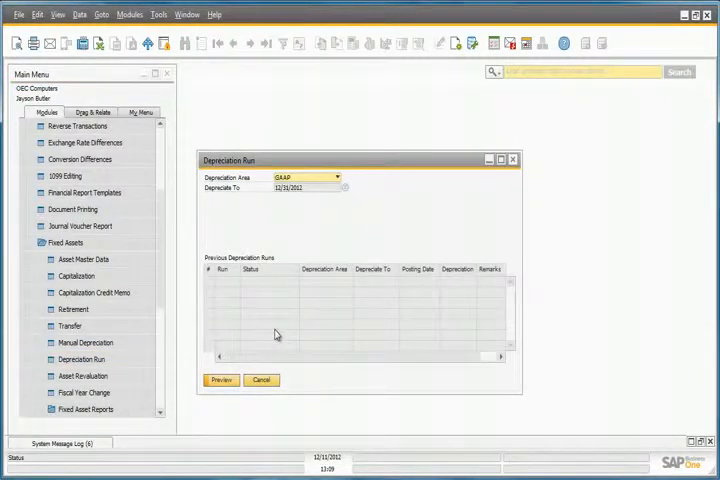
pyautogui.moveTo(315, 231)
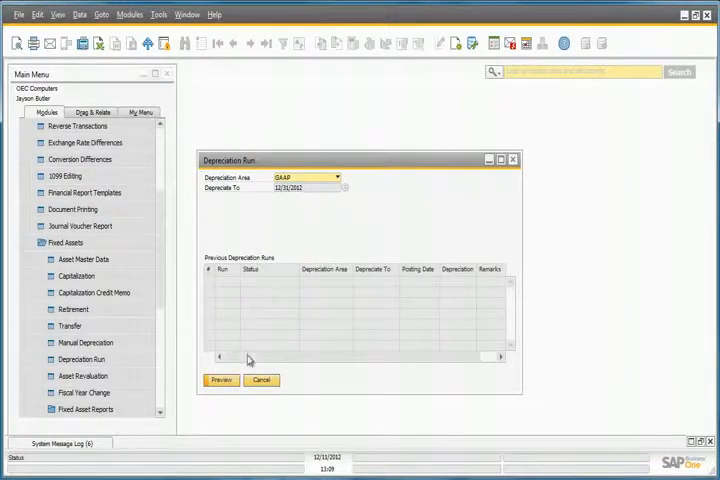
pyautogui.click(221, 380)
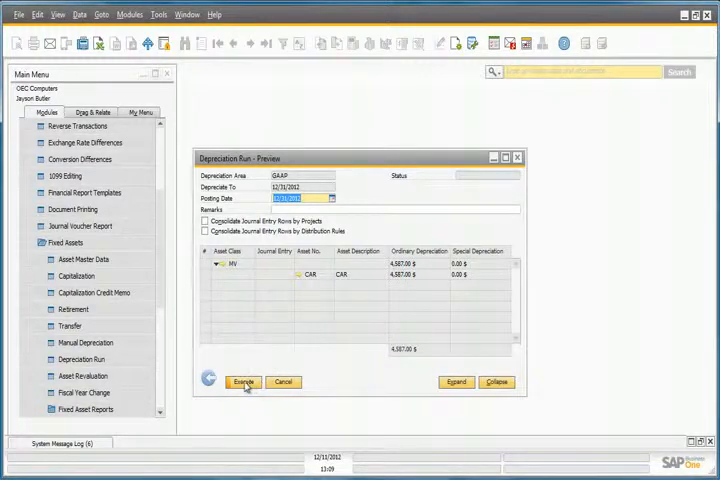
pyautogui.click(243, 382)
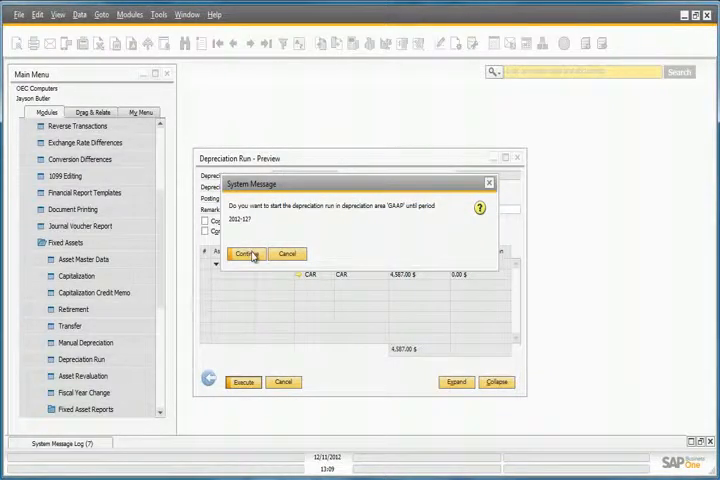
pyautogui.click(246, 253)
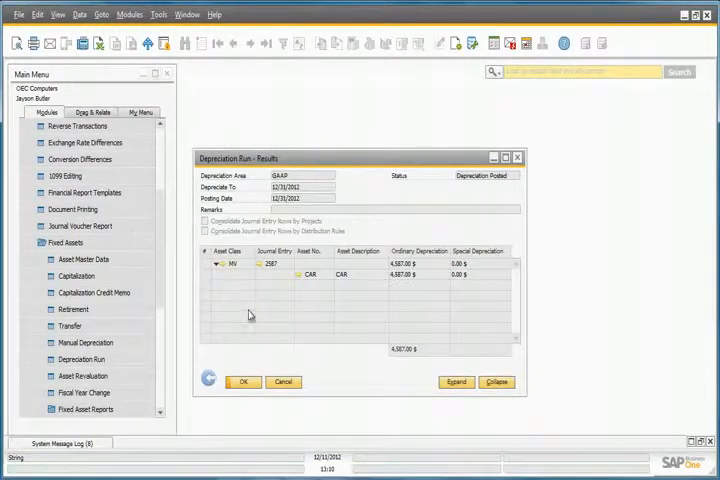
pyautogui.click(242, 382)
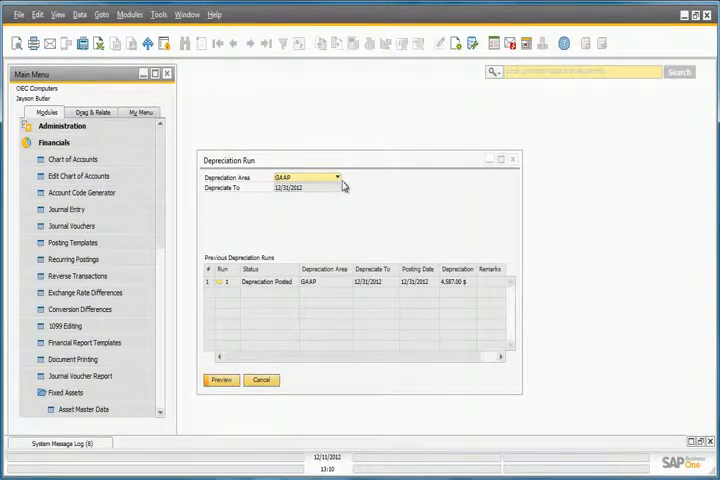
# Set the depreciation area to Internal, then preview, execute and confirm the run.
pyautogui.click(337, 177)
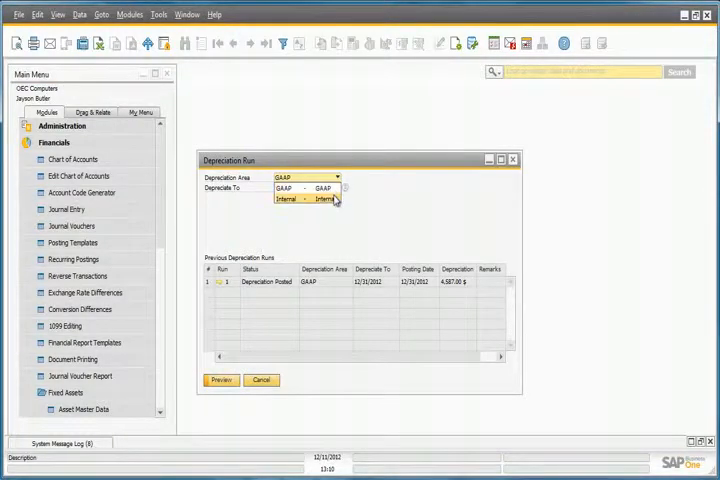
pyautogui.click(286, 198)
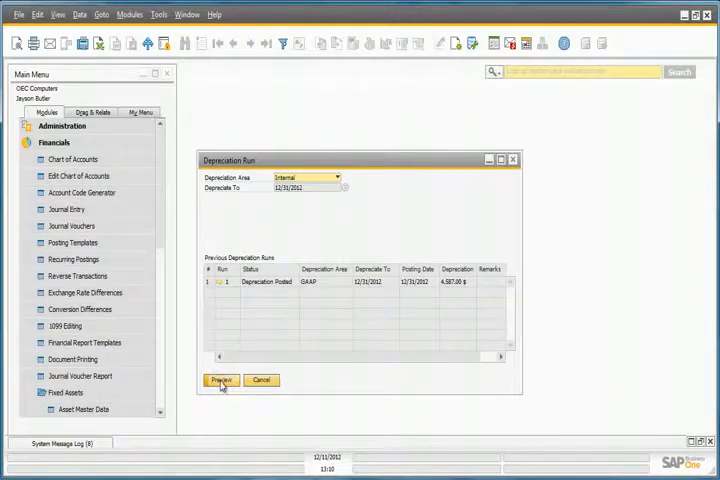
pyautogui.click(221, 381)
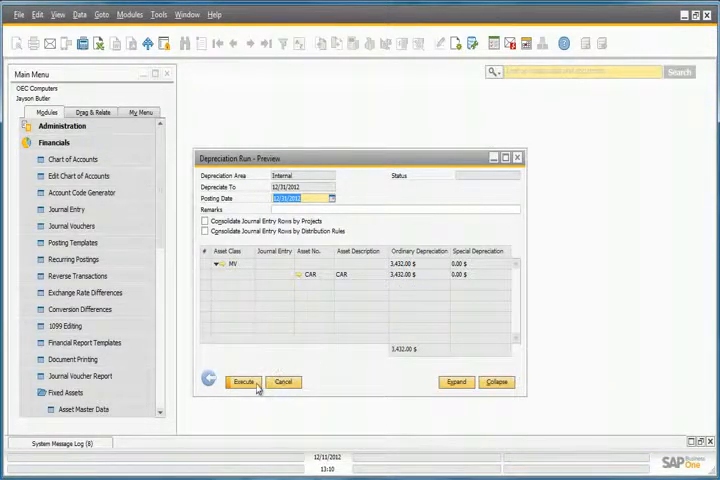
pyautogui.click(243, 382)
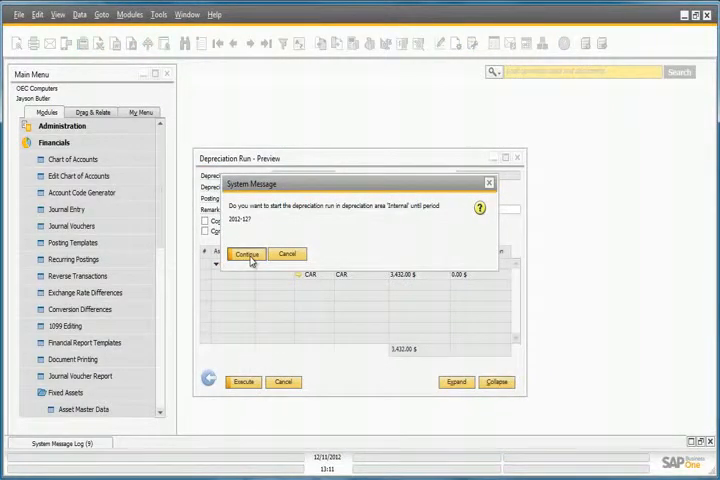
pyautogui.click(247, 253)
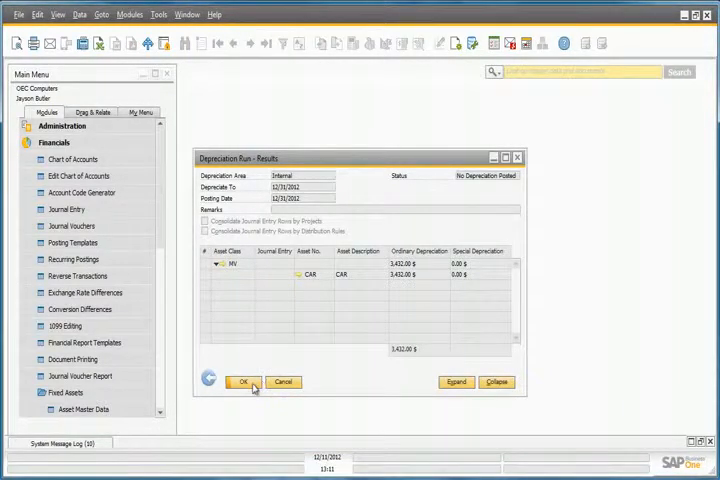
pyautogui.click(243, 382)
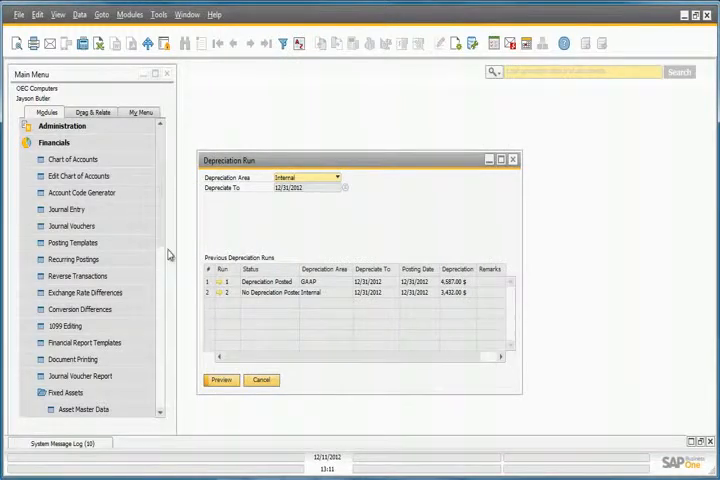
# Run the Asset History Sheet for asset class MV, GAAP area, period 2012.
pyautogui.scroll(-3)
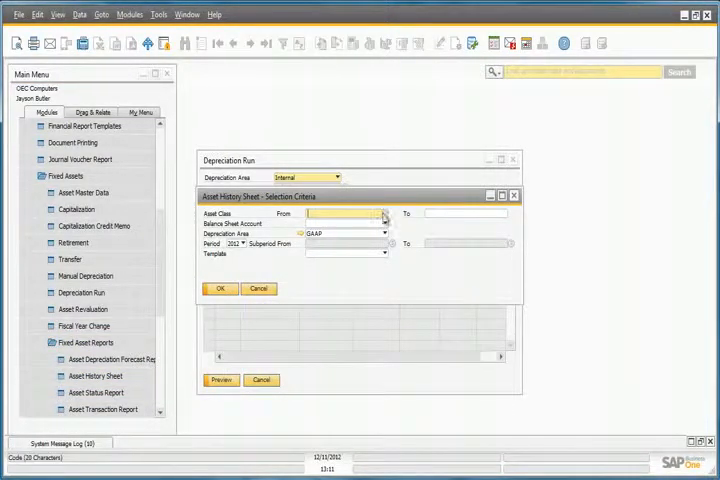
pyautogui.click(384, 213)
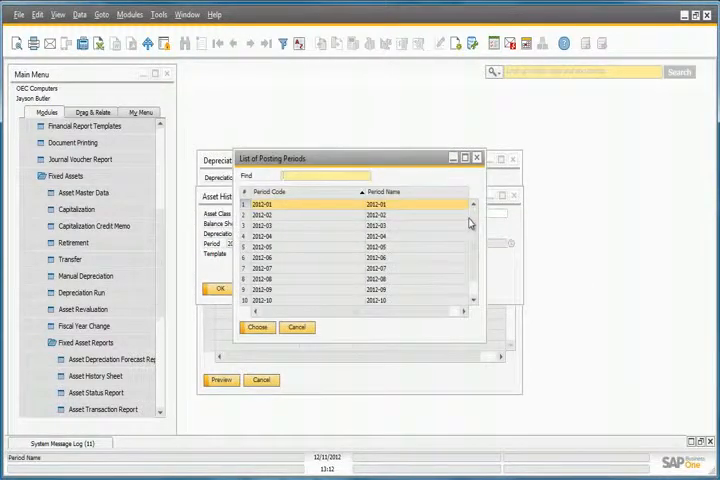
pyautogui.scroll(-3)
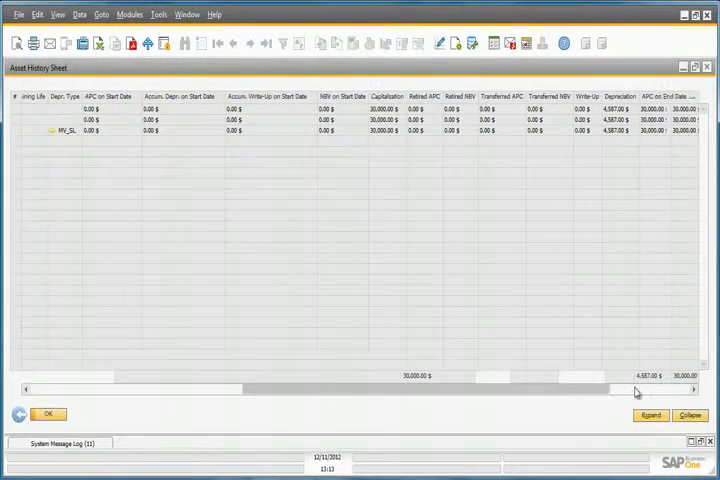
# Scroll right to see end-of-period APC, net book value and accumulated depreciation.
pyautogui.hscroll(3)
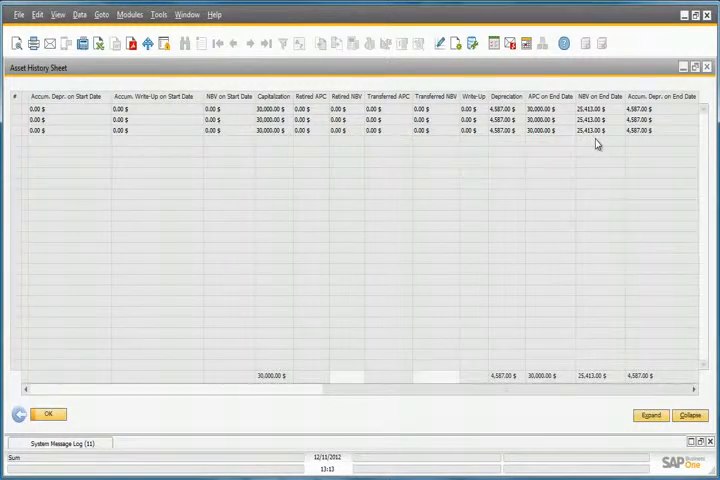
pyautogui.moveTo(18, 414)
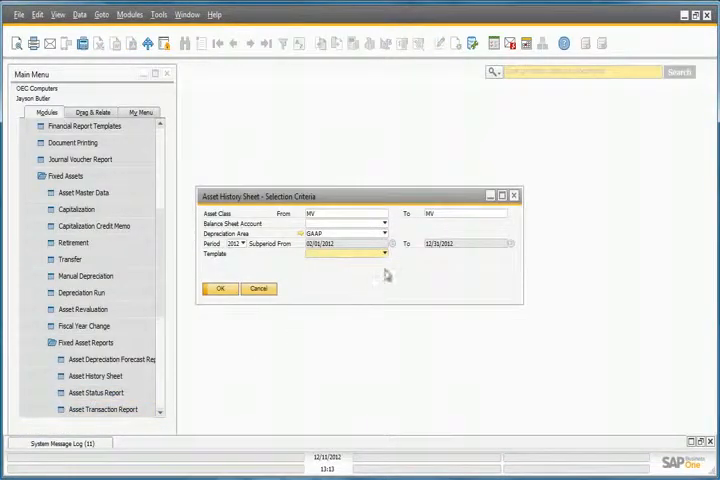
# Regenerate the Asset History Sheet with depreciation area Internal and scroll across its columns.
pyautogui.click(384, 233)
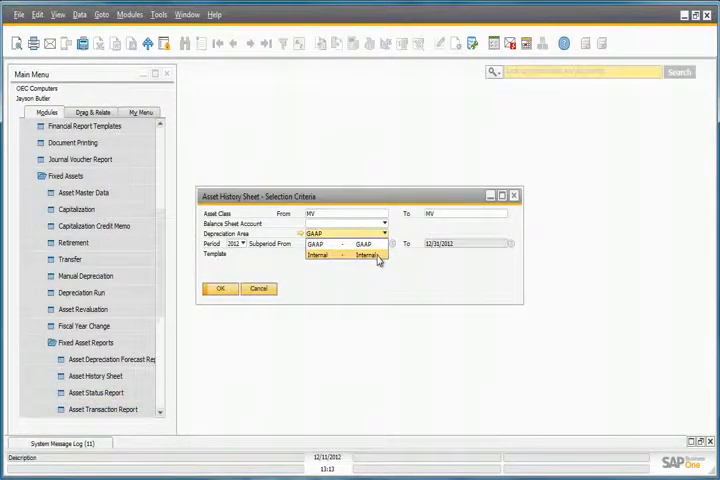
pyautogui.click(348, 256)
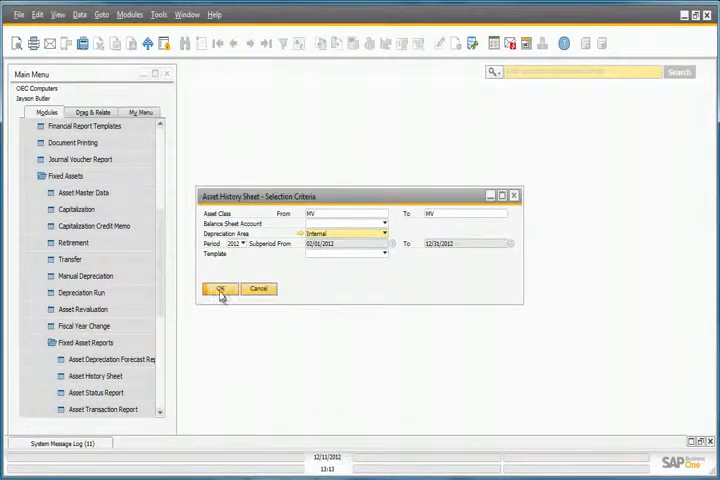
pyautogui.click(220, 289)
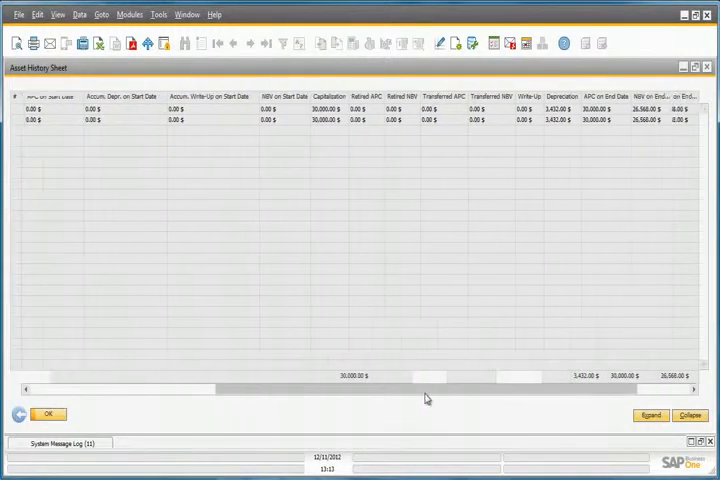
pyautogui.hscroll(3)
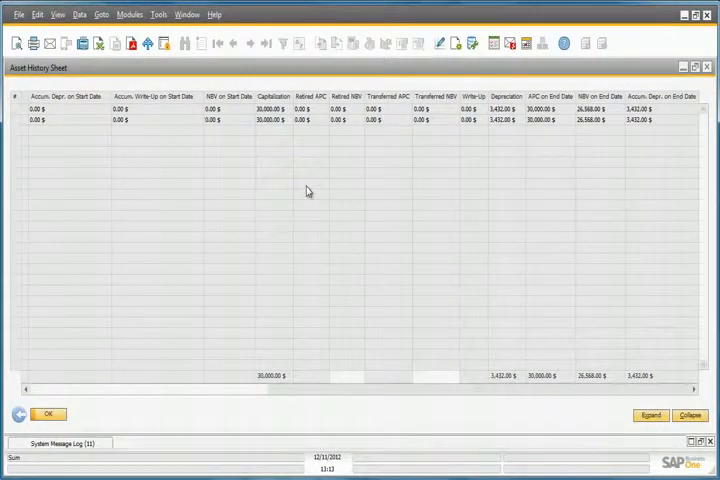
pyautogui.moveTo(273, 140)
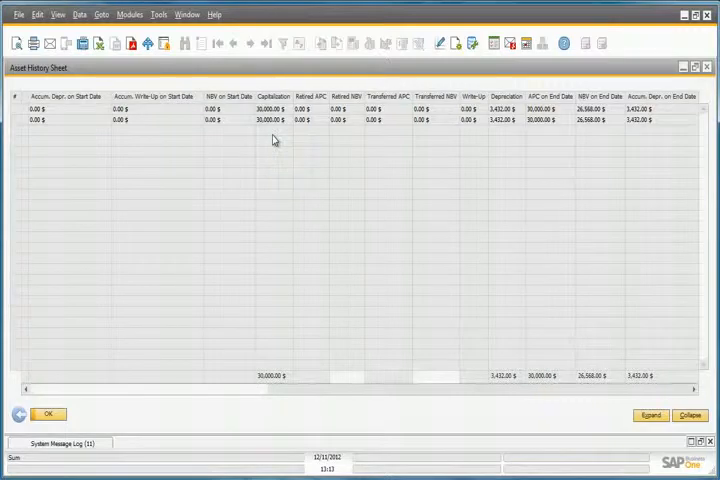
pyautogui.moveTo(507, 138)
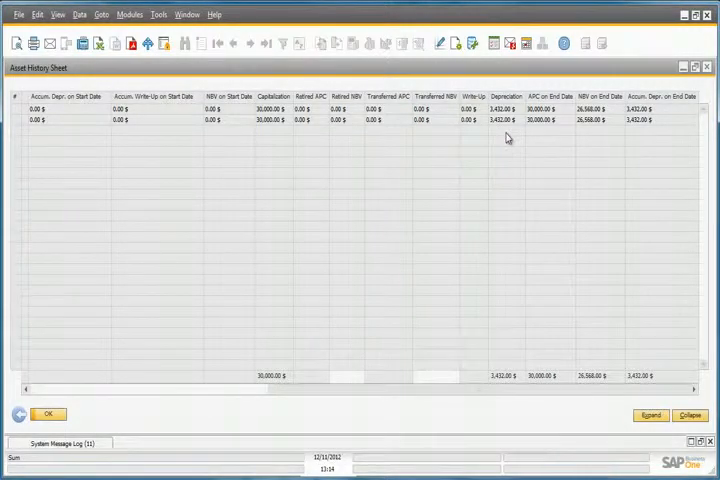
pyautogui.moveTo(560, 146)
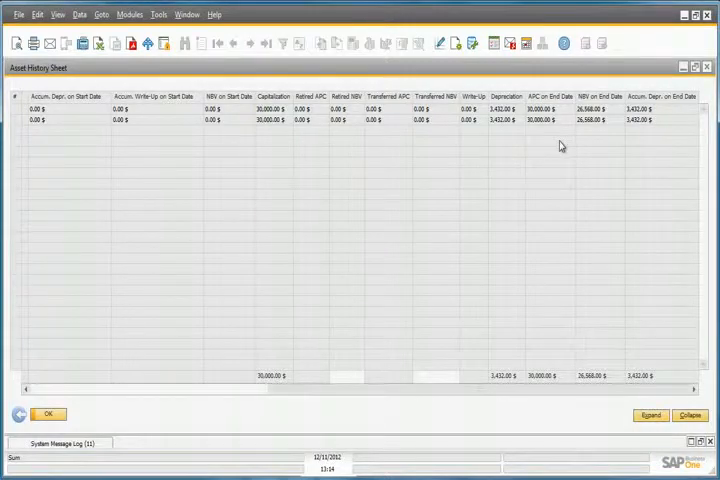
pyautogui.moveTo(590, 139)
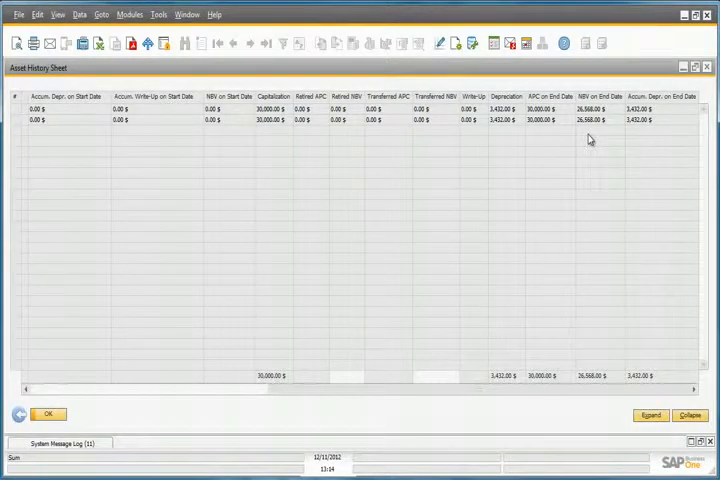